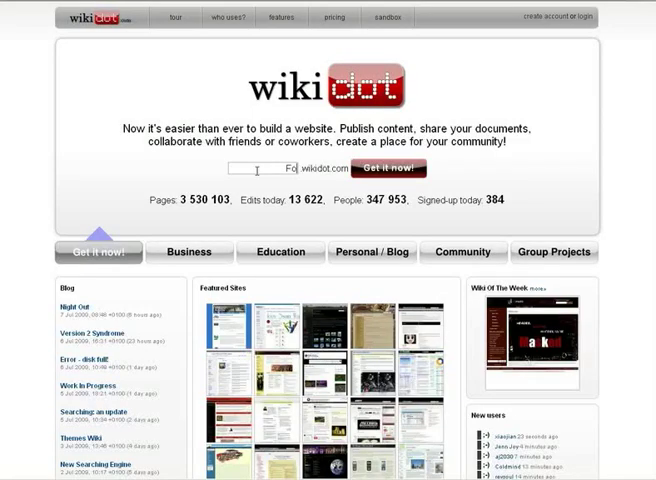
# - Enter FootballFan as the web address for the new Wikidot site
pyautogui.write('FootballFan')
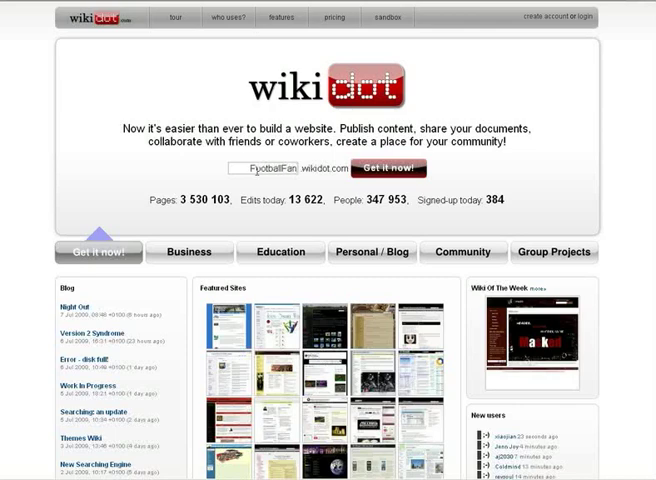
pyautogui.moveTo(358, 190)
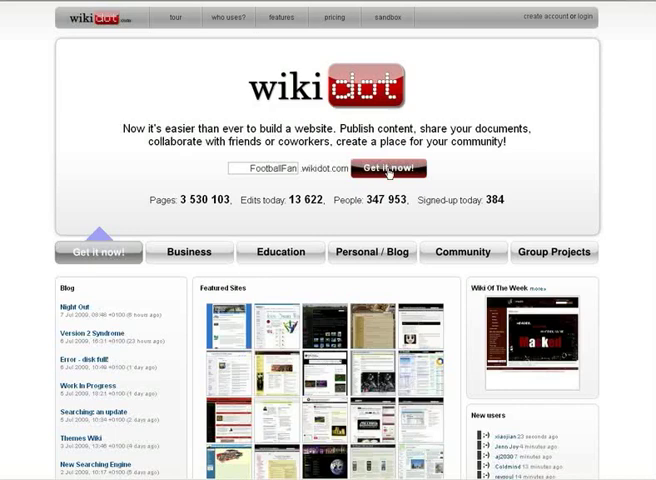
# - Proceed with 'Get it now!' to begin creating footballfan.wikidot.com
pyautogui.click(389, 167)
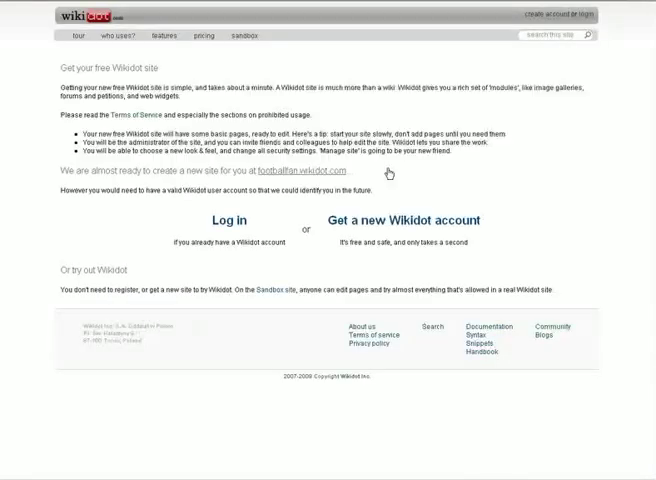
pyautogui.moveTo(380, 212)
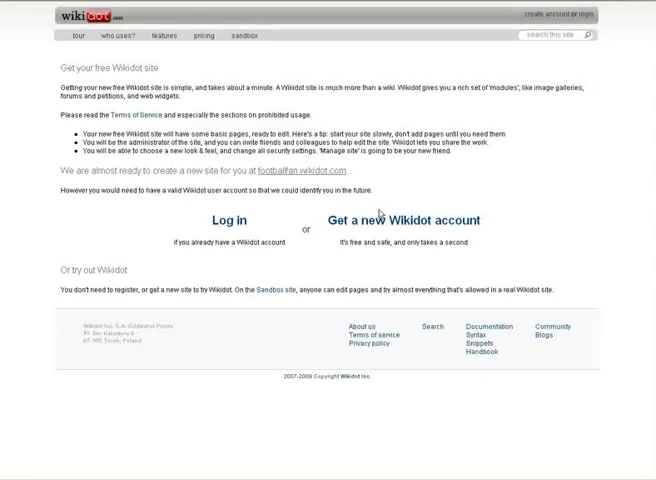
pyautogui.moveTo(400, 220)
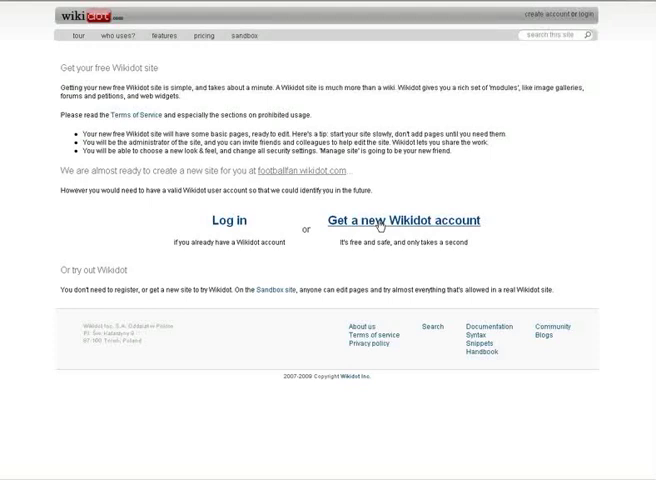
# - Register a new Wikidot account with screen name and email, then verify it with the code
pyautogui.click(402, 220)
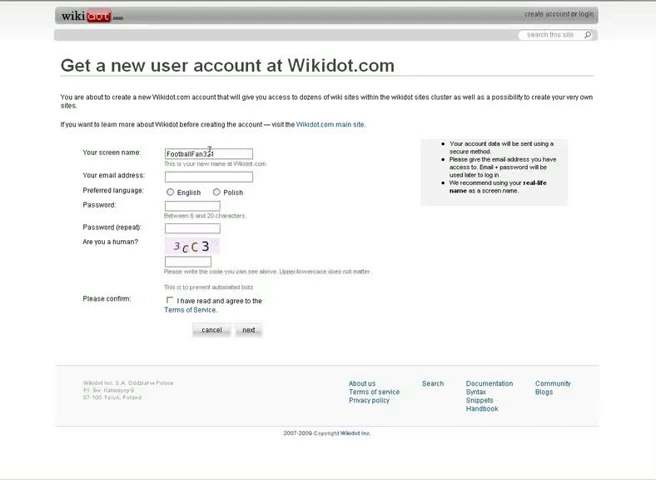
pyautogui.write('Football_fan')
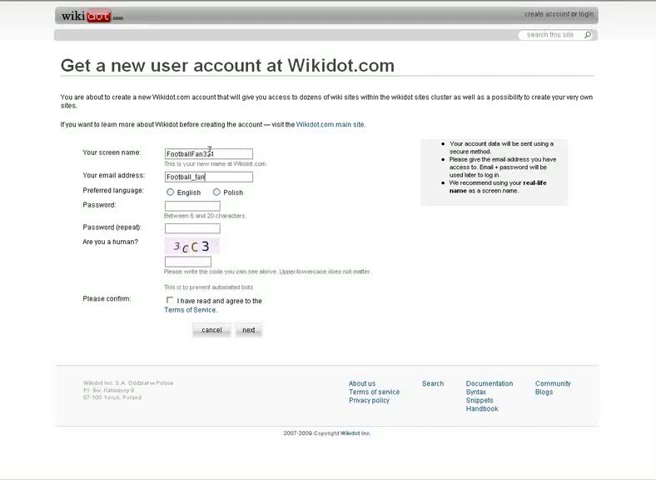
pyautogui.write('3')
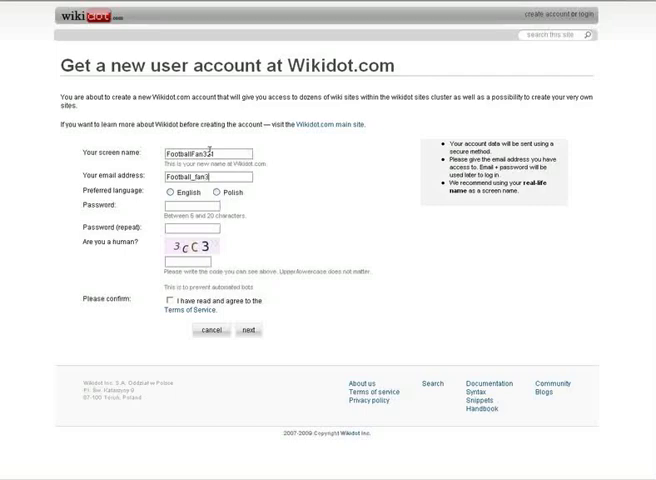
pyautogui.click(247, 330)
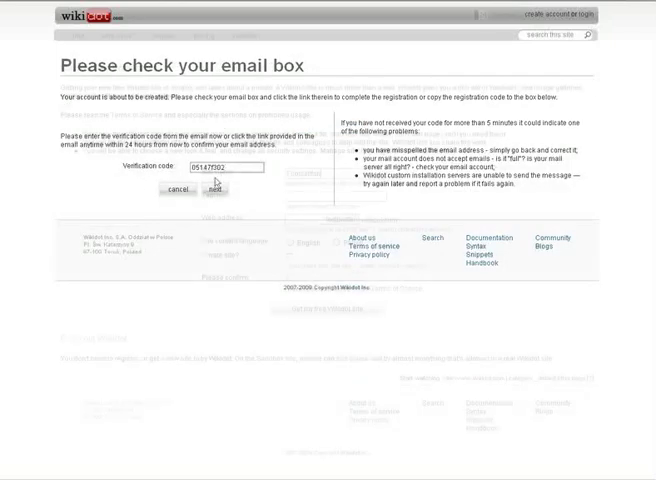
pyautogui.click(214, 190)
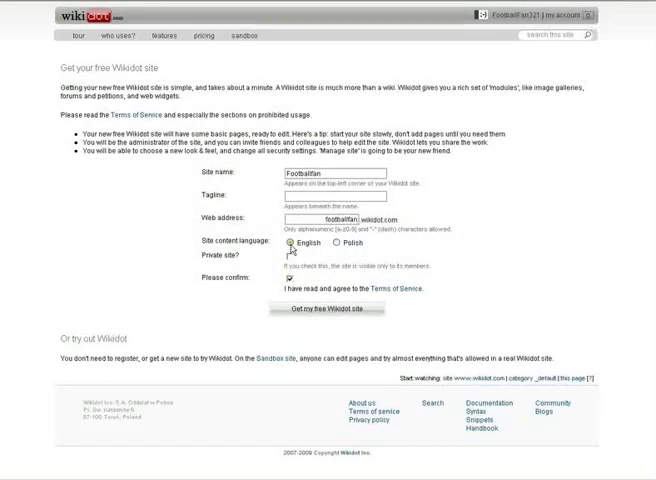
# - Create the Footballfan site with English as the content language
pyautogui.click(328, 308)
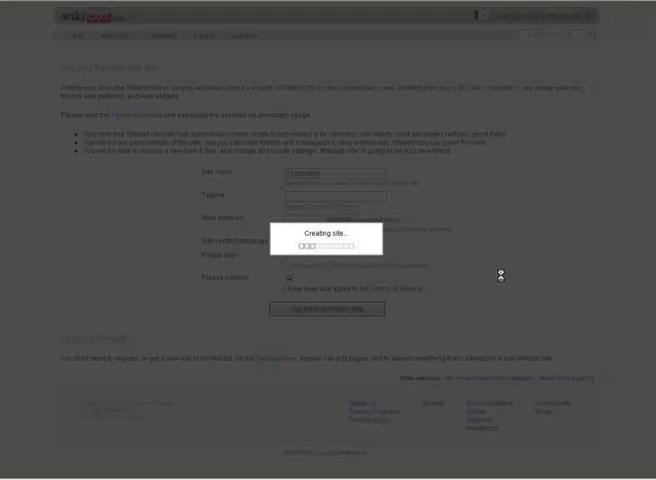
pyautogui.click(309, 306)
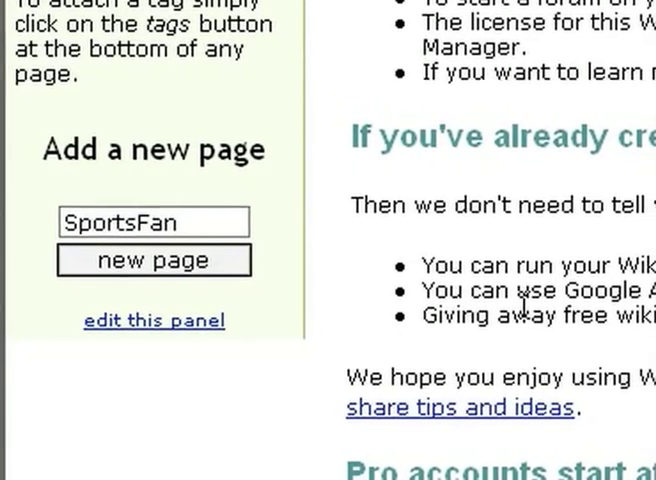
# - Start a new page titled SportsFan in the Create a new page editor
pyautogui.click(153, 260)
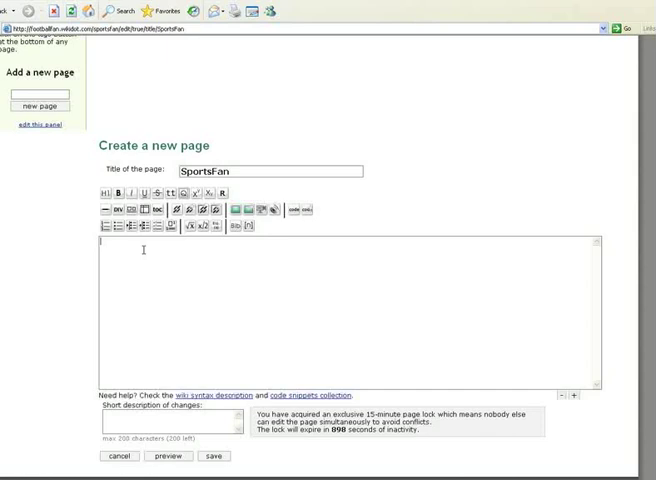
pyautogui.moveTo(191, 237)
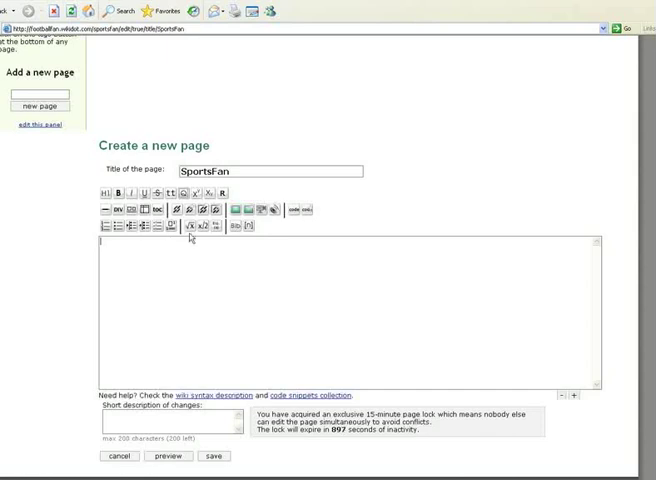
pyautogui.moveTo(248, 211)
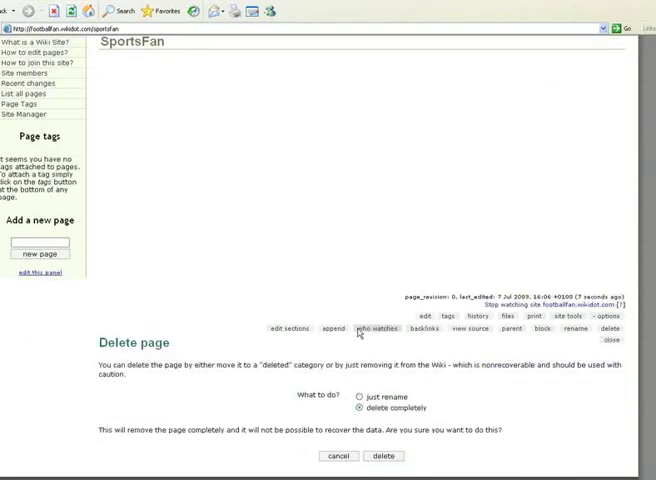
# - Delete the SportsFan page completely and confirm the removal
pyautogui.click(384, 456)
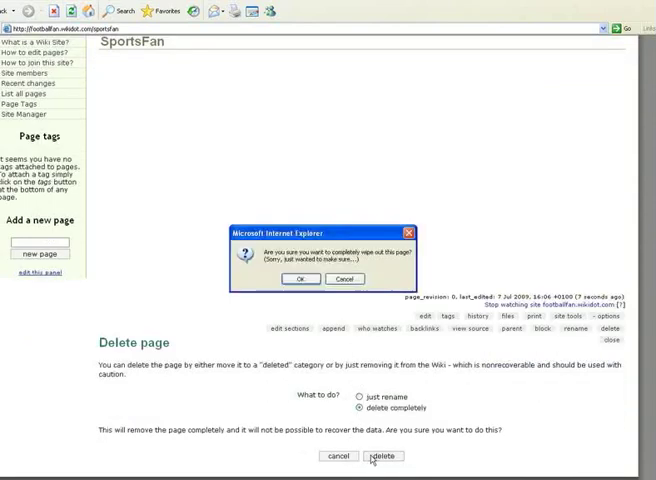
pyautogui.click(299, 279)
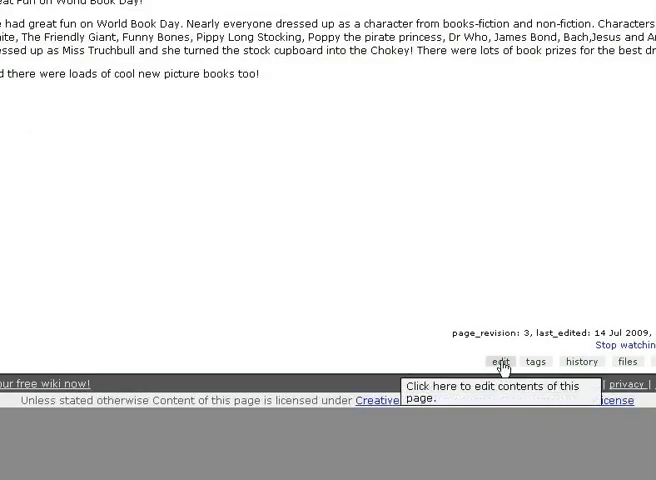
# - Edit Our School to add the Harry Potter book line, save it, and reopen the editor
pyautogui.click(500, 362)
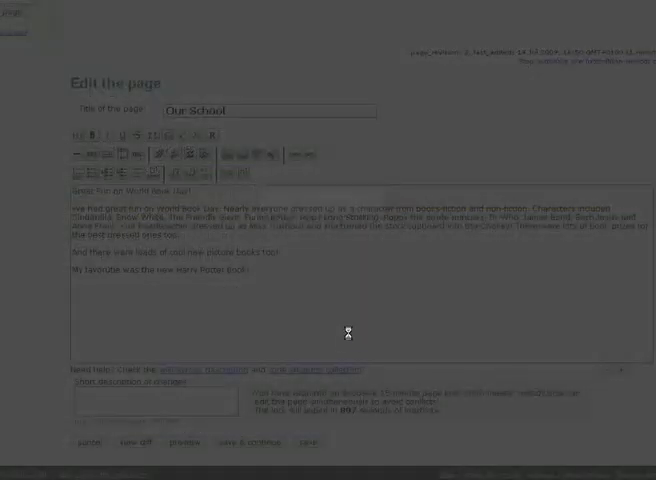
pyautogui.click(308, 442)
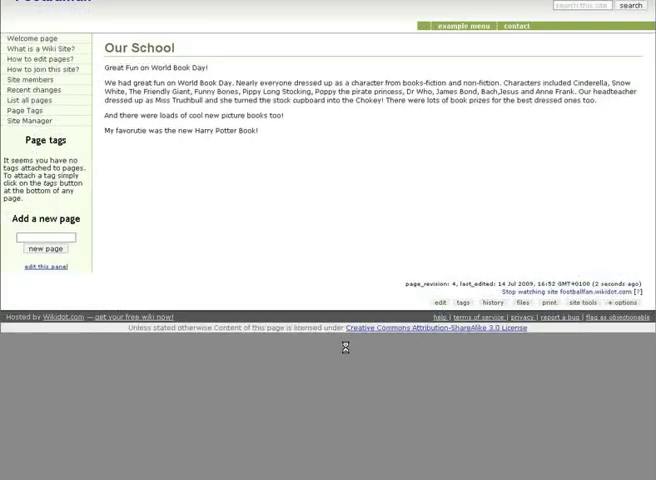
pyautogui.moveTo(441, 302)
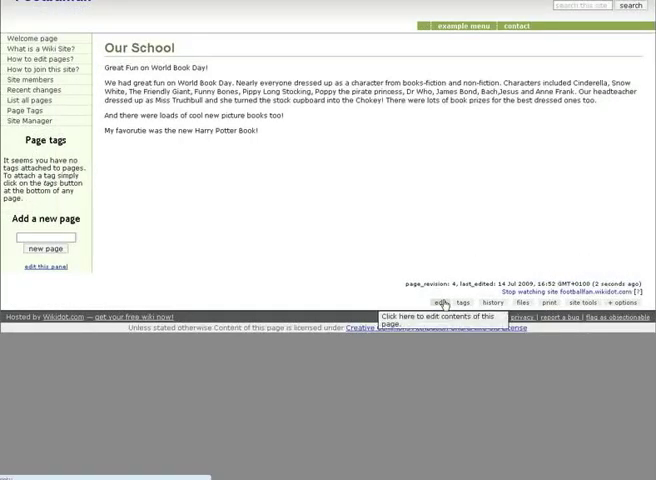
pyautogui.click(442, 303)
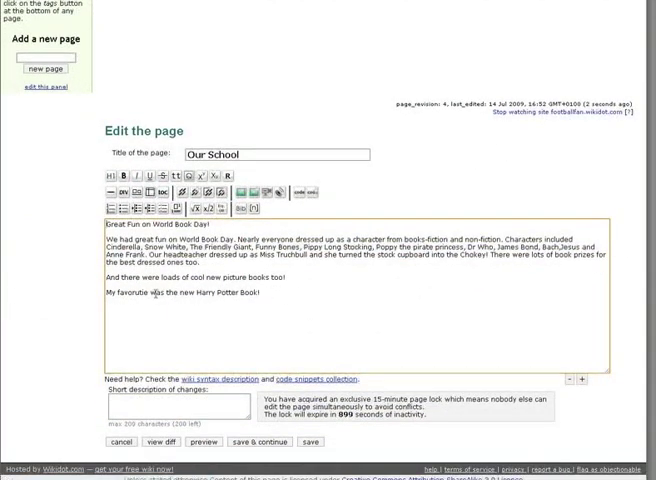